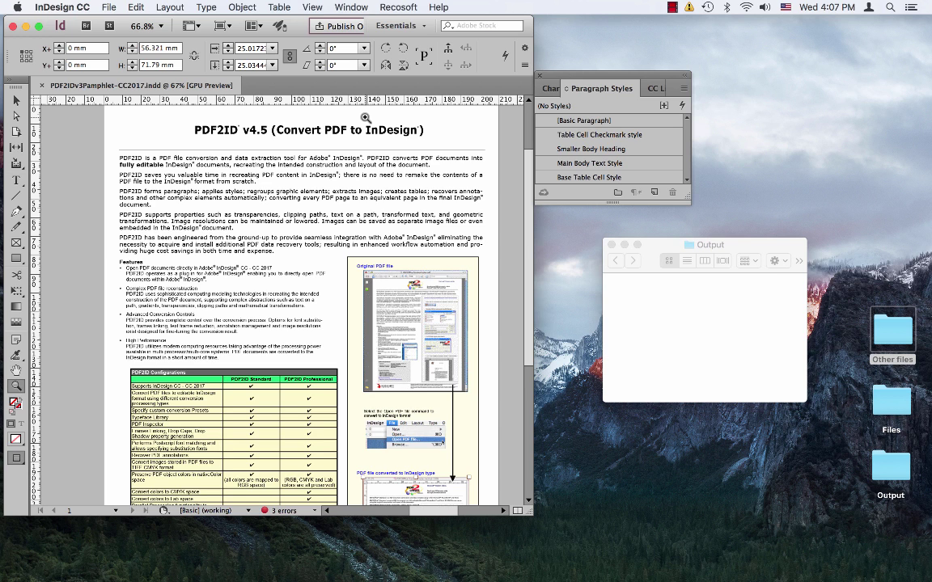
mouse_move(285, 233)
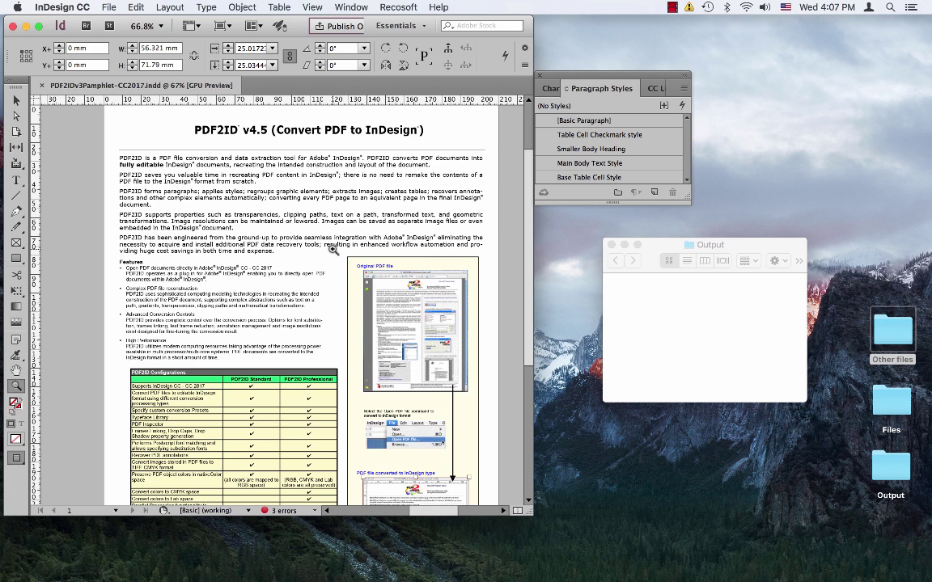
mouse_move(395, 7)
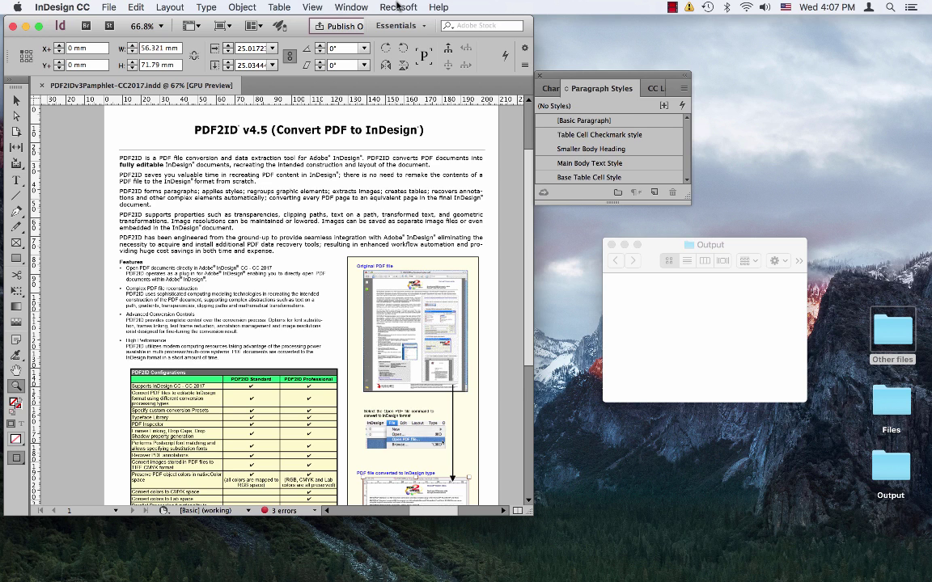
Bring up the ID2Office 'Export to Office format' Options window from the Recosoft menu.
left_click(398, 6)
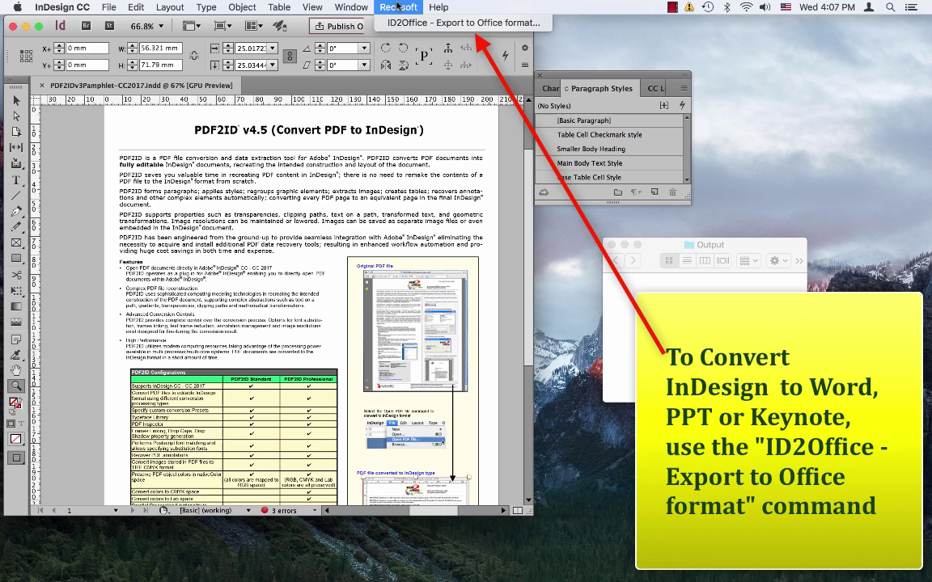
mouse_move(461, 23)
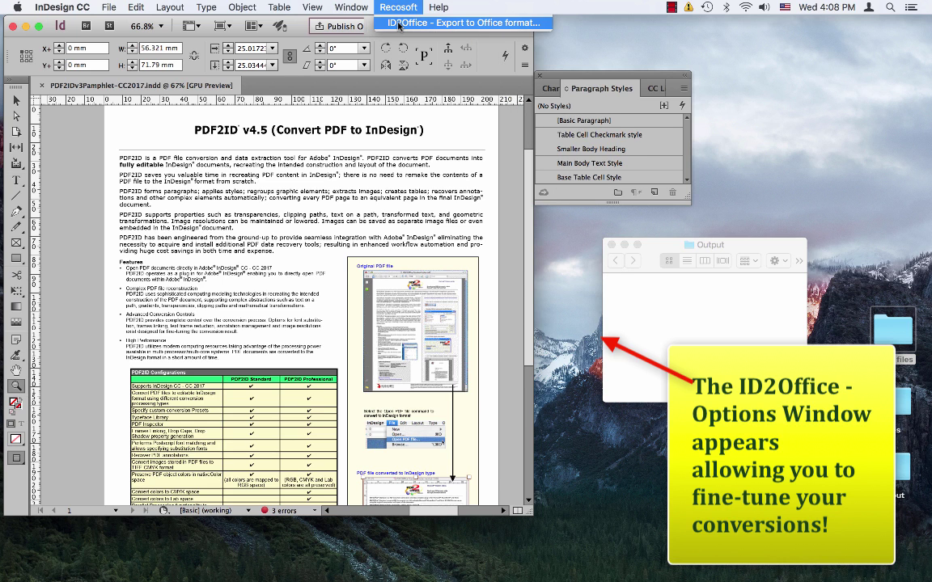
left_click(463, 23)
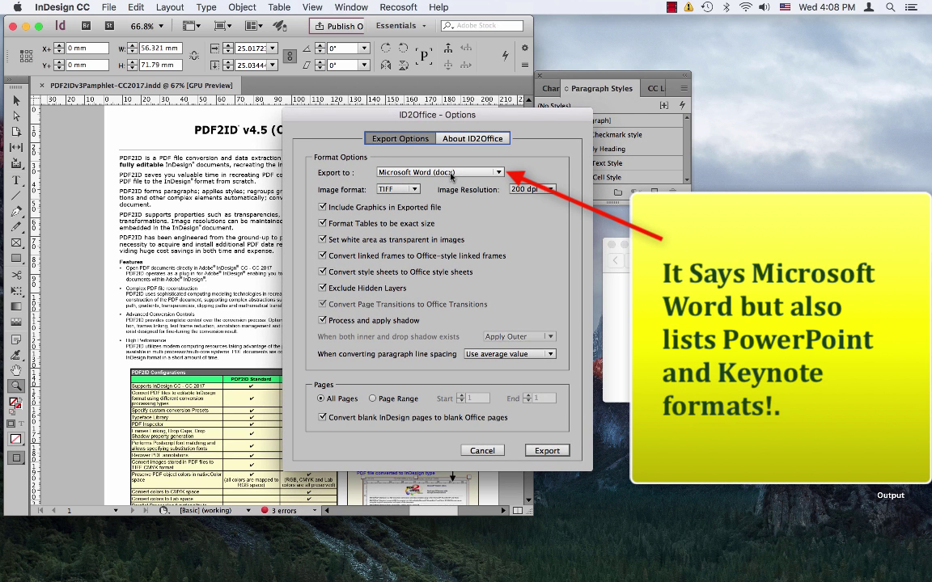
Export the pamphlet with Microsoft Word (docx) as the ID2Office format.
left_click(498, 172)
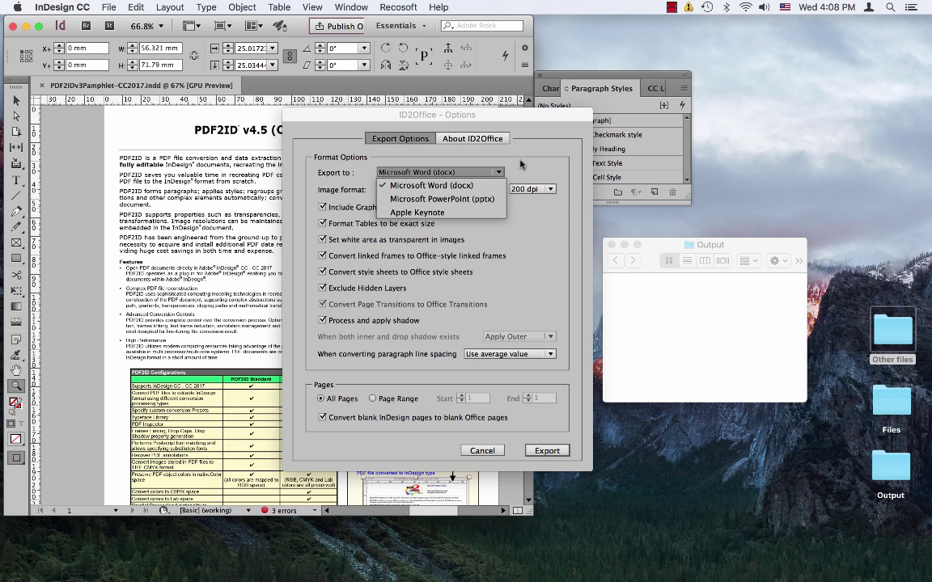
left_click(430, 185)
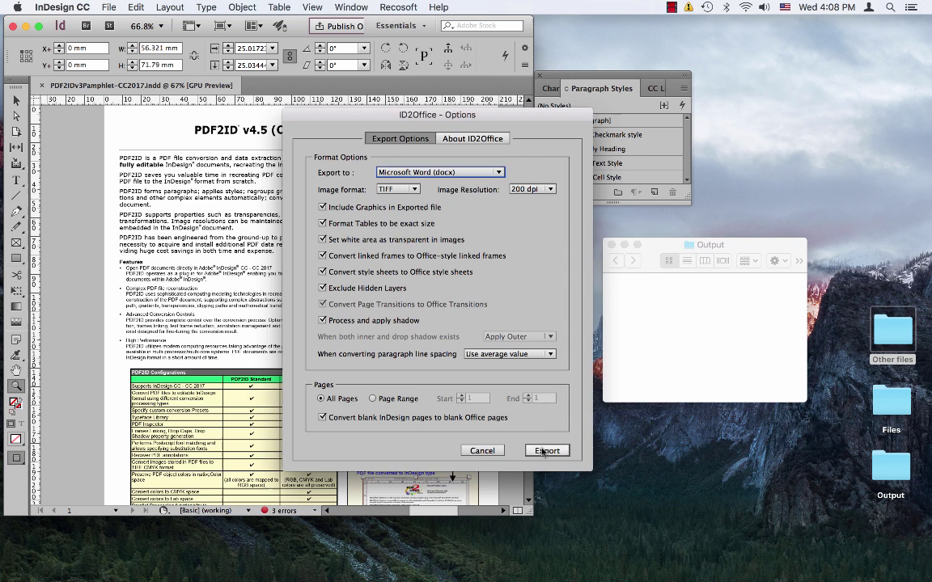
left_click(547, 449)
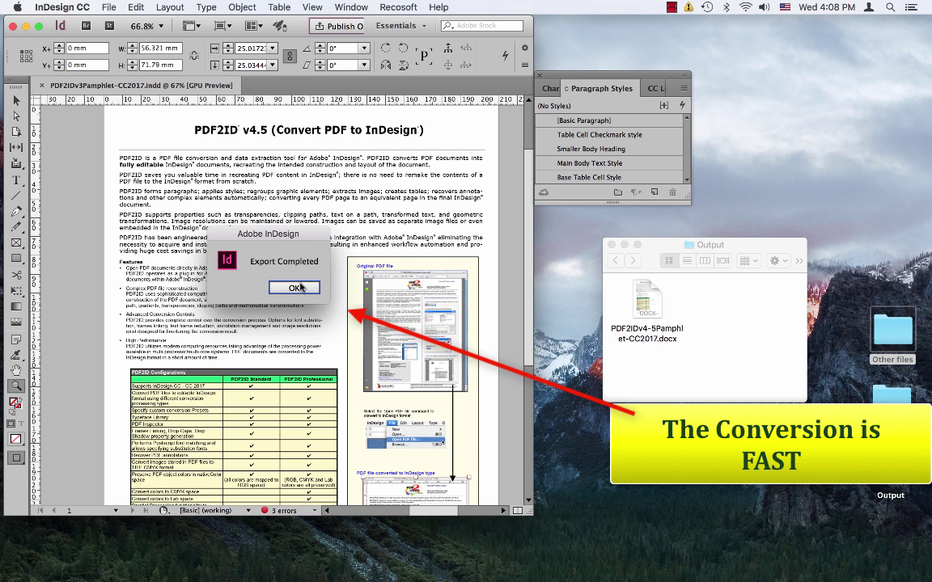
Acknowledge the Export Completed alert for the Word .docx.
left_click(294, 288)
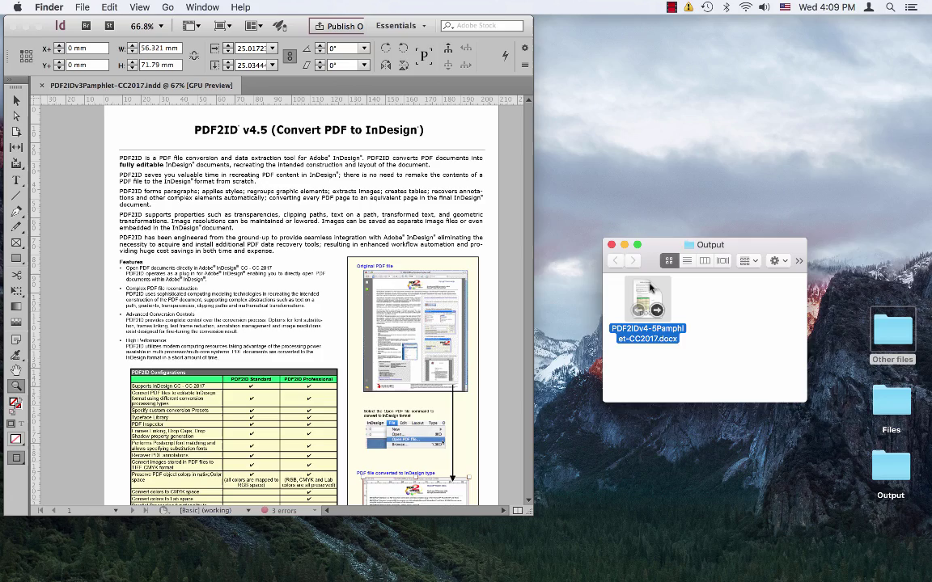
Review the exported .docx in Word, then return to InDesign's ID2Office options.
double_click(647, 304)
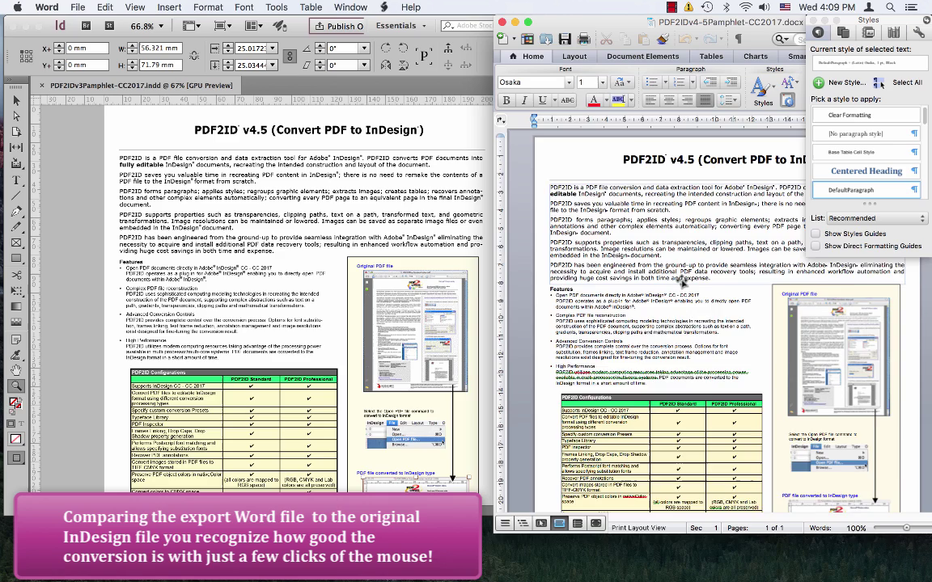
scroll("down", 3)
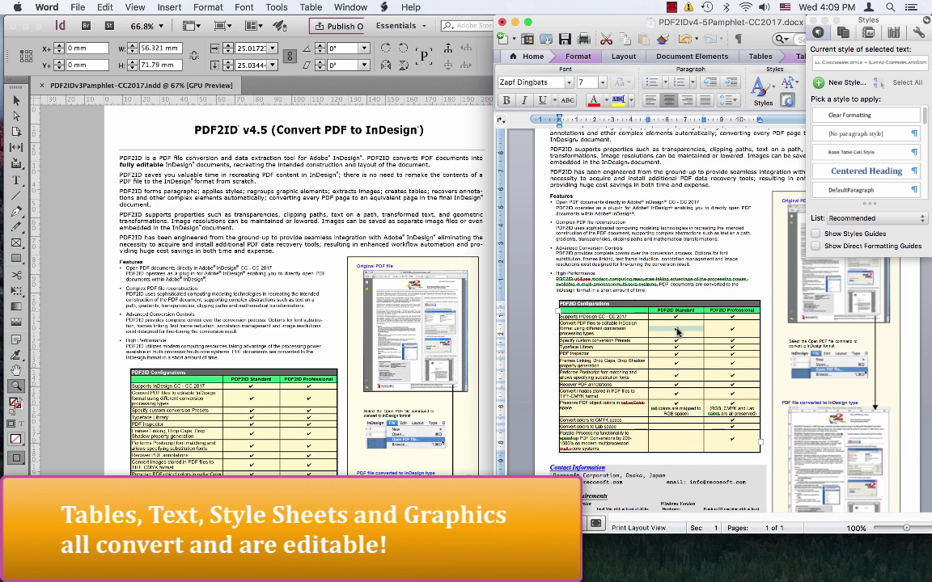
left_click(676, 326)
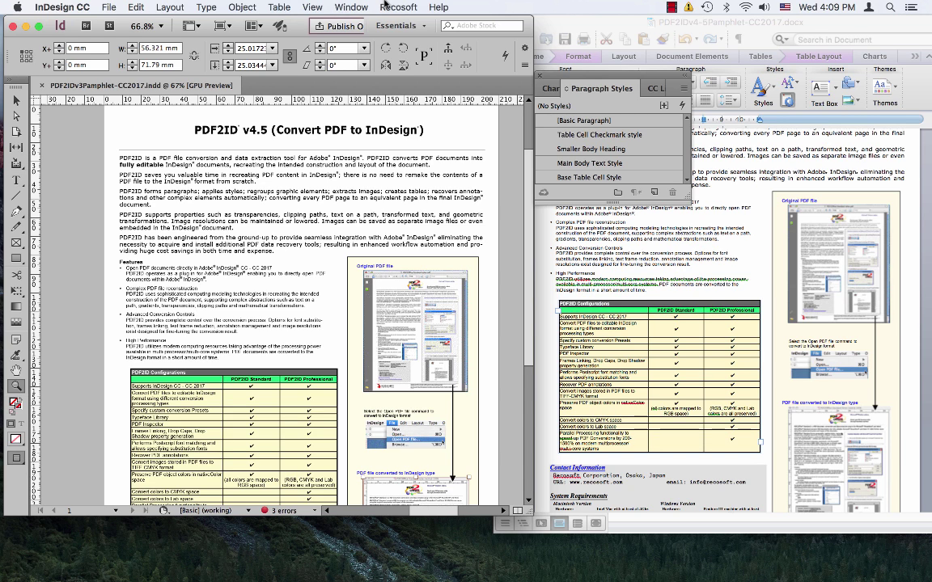
left_click(398, 7)
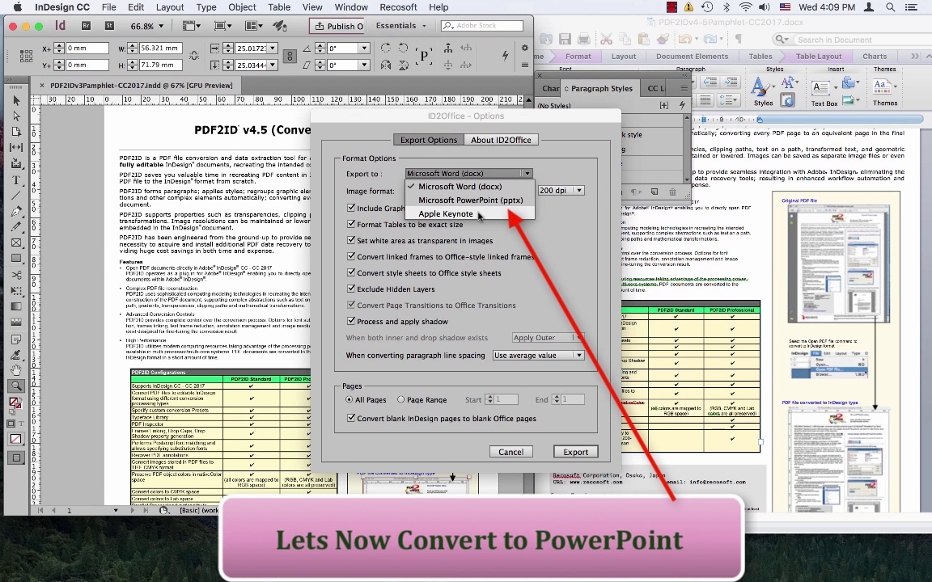
Export the pamphlet as Microsoft PowerPoint (pptx) and save it into the Output folder.
left_click(468, 173)
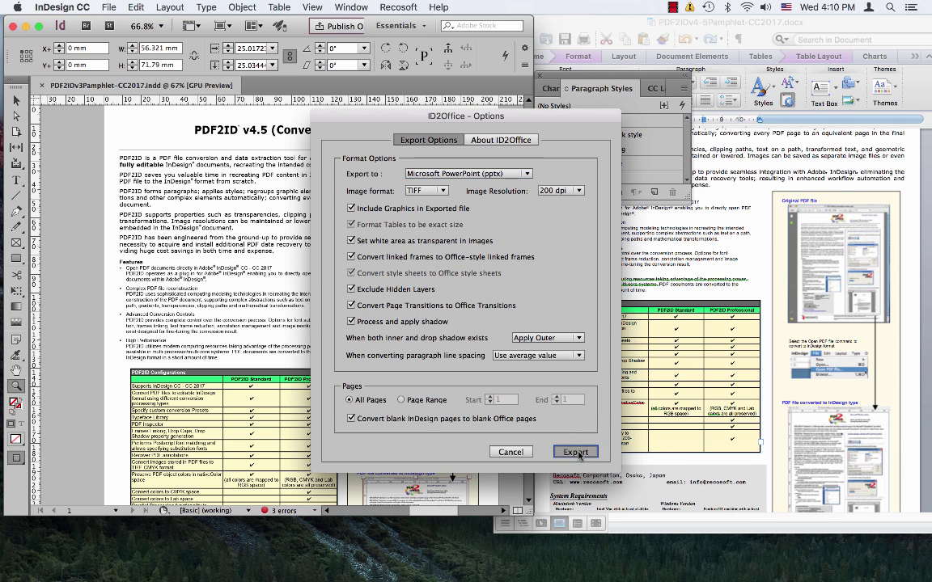
left_click(576, 452)
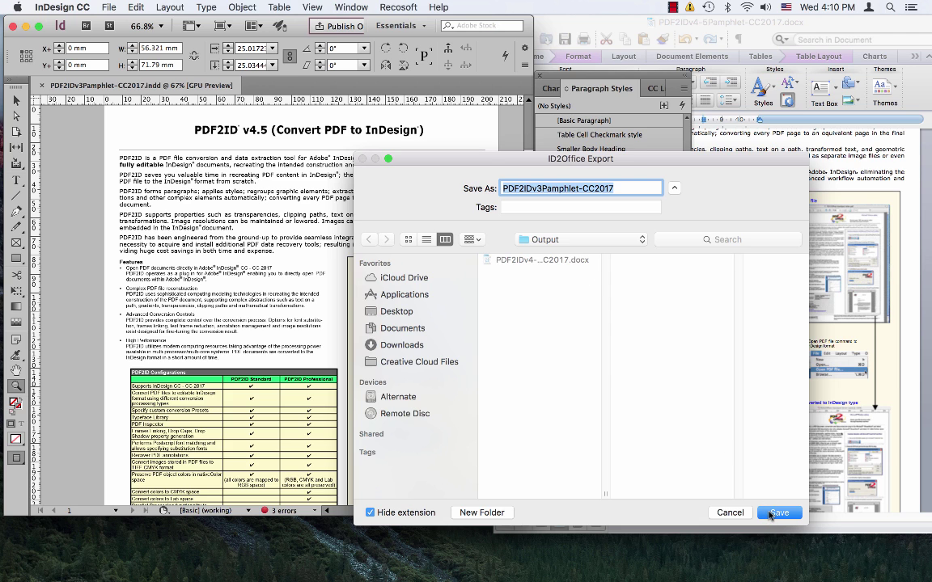
left_click(779, 511)
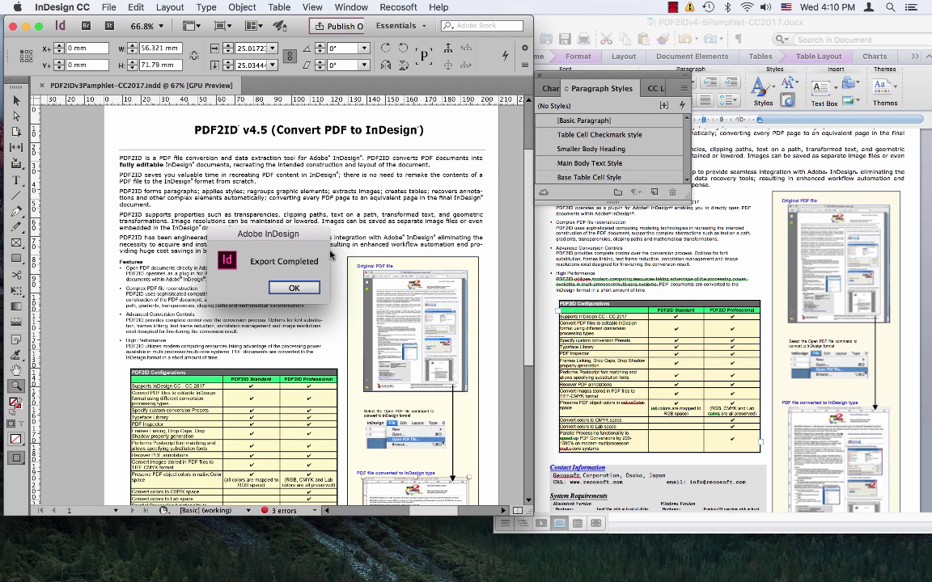
left_click(295, 288)
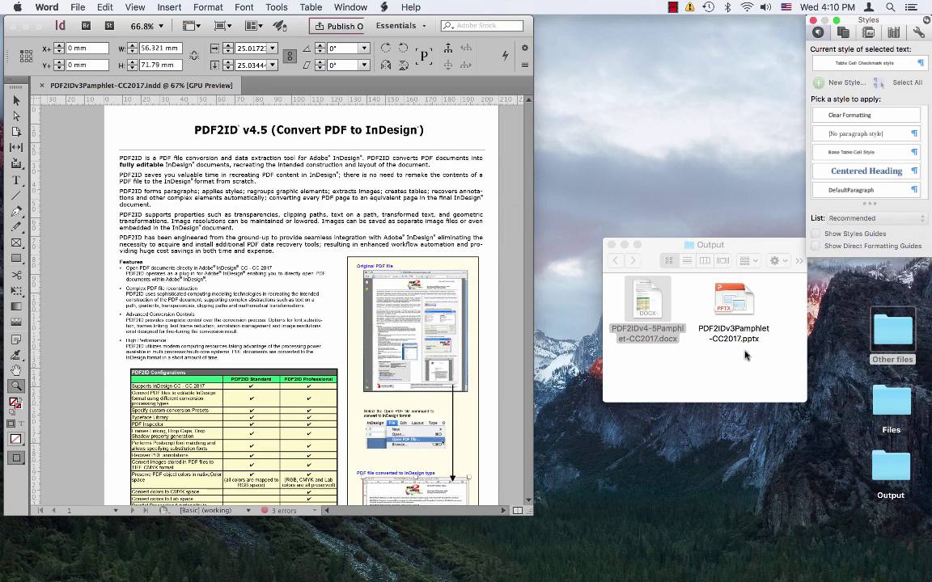
left_click(733, 300)
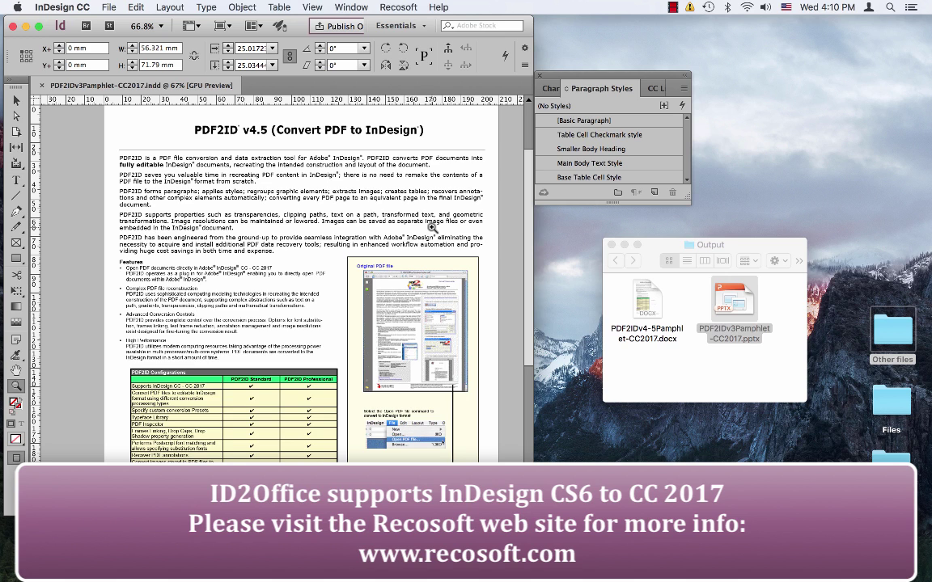
mouse_move(601, 71)
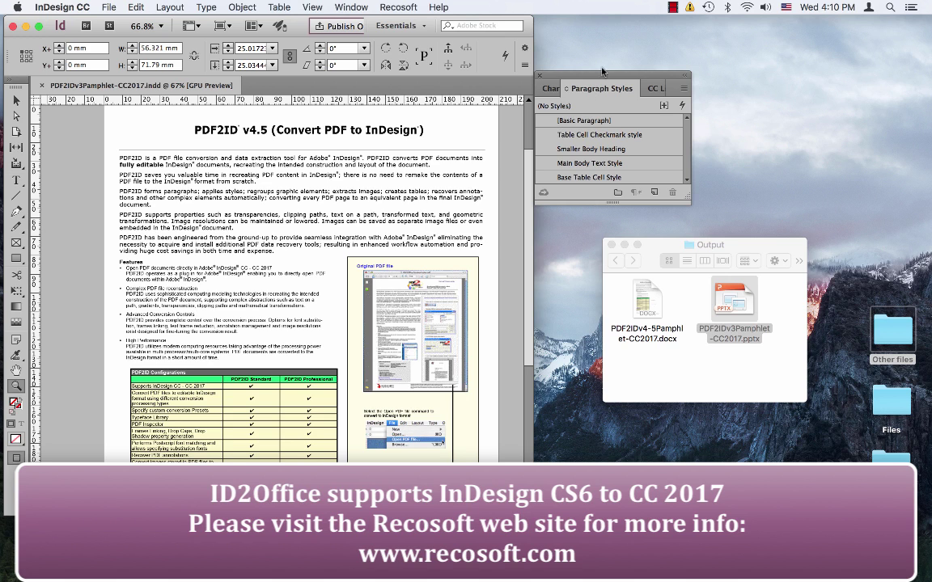